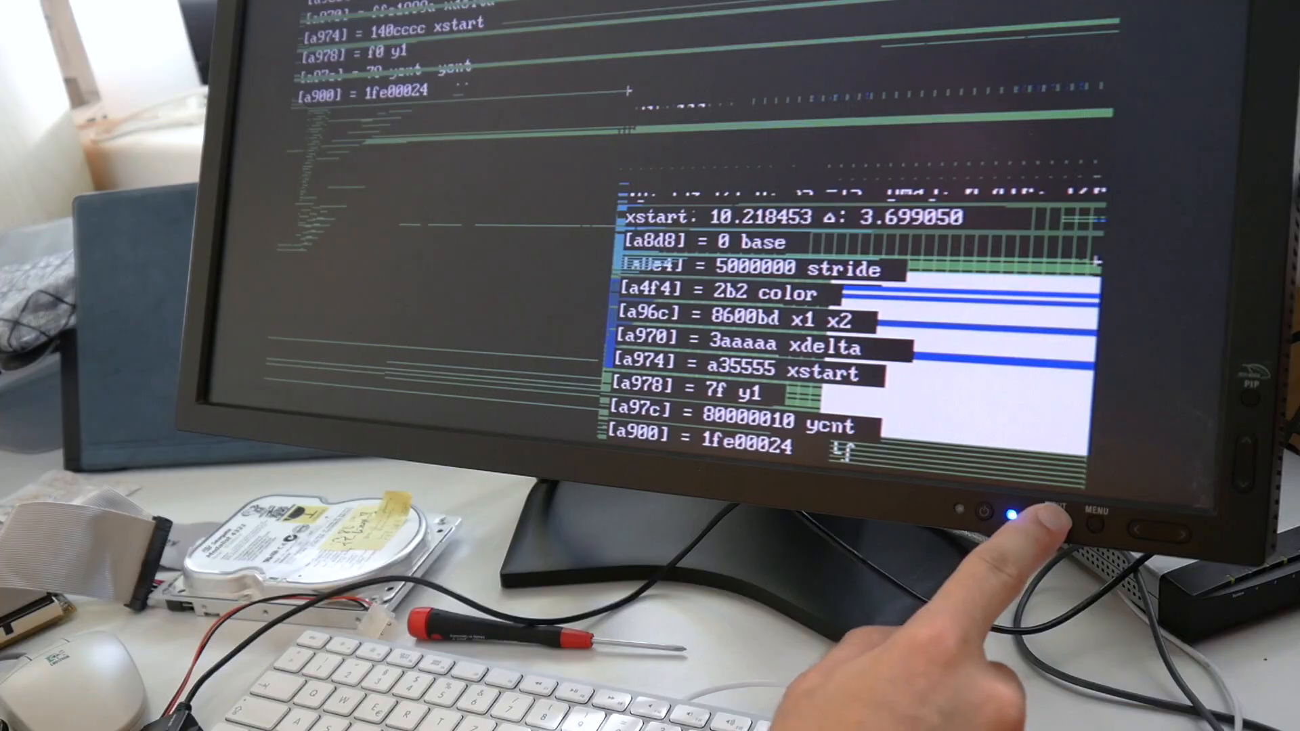
- Run make to recompile s3virge.cc and link objdir/./s3virge.com despite warnings
left_click(1051, 511)
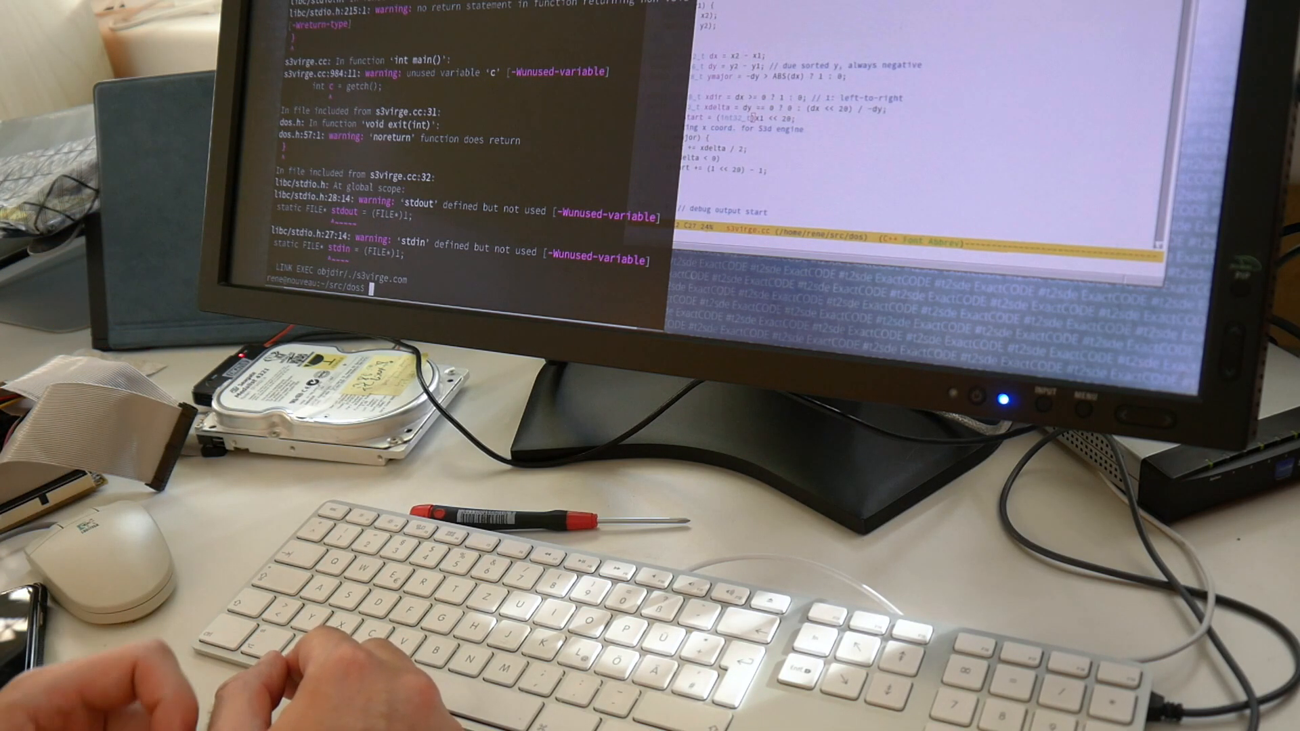
mouse_move(82, 232)
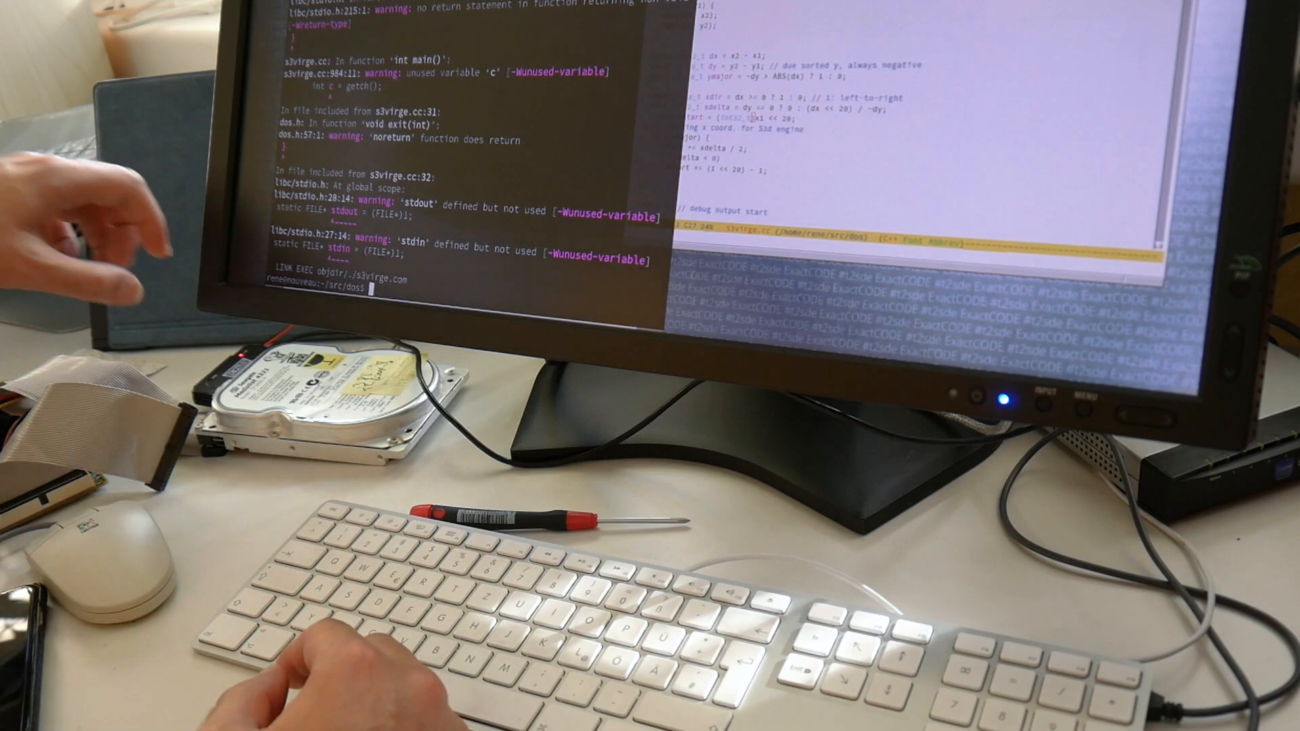